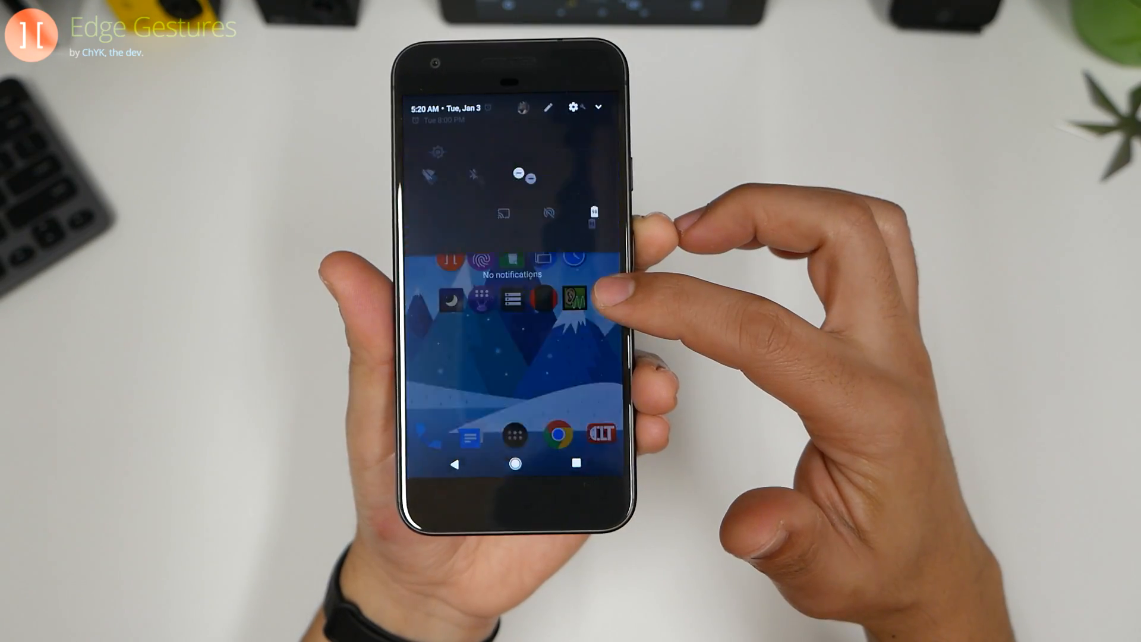
- Swipe from the screen edge to drop the notification shade with quick settings
{"action": "left_click", "coordinate": [604, 108]}
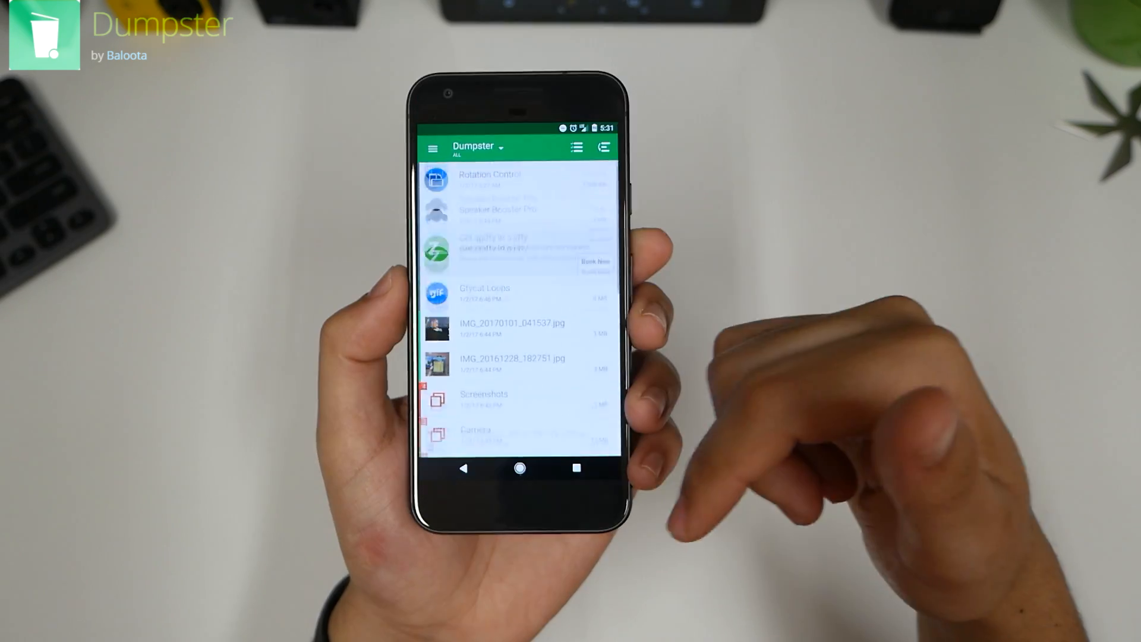
- Scroll Dumpster's recycle bin through the deleted apps, images and screenshot folders
{"action": "scroll", "scroll_direction": "down", "scroll_amount": 3}
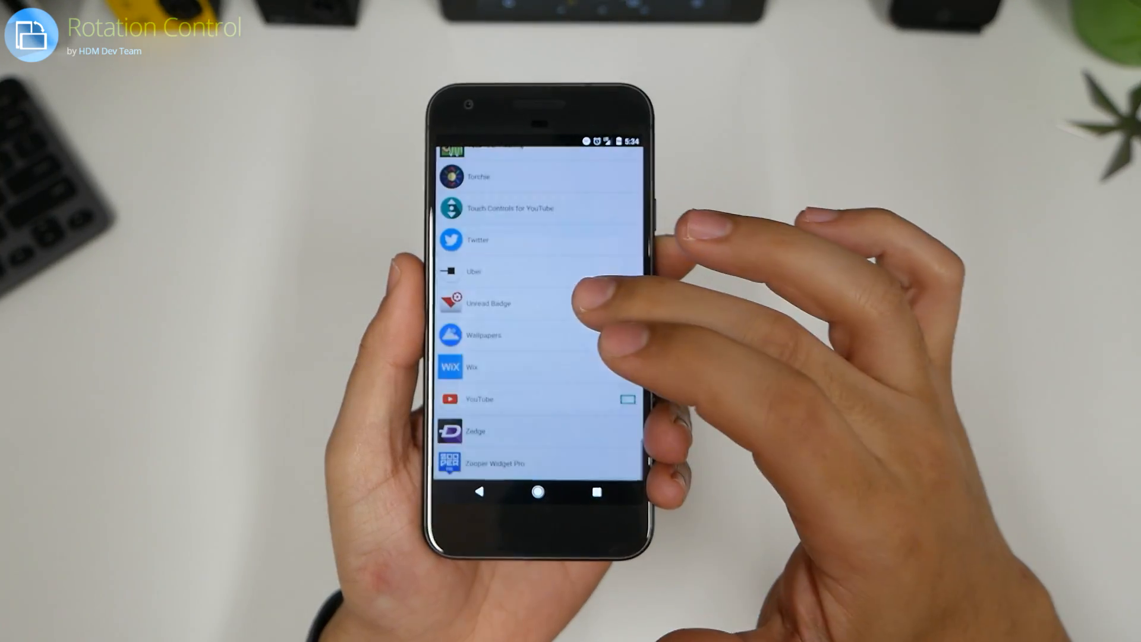
- Open Rotation Control's per-app list of installed apps like Twitter and YouTube
{"action": "left_click", "coordinate": [478, 240]}
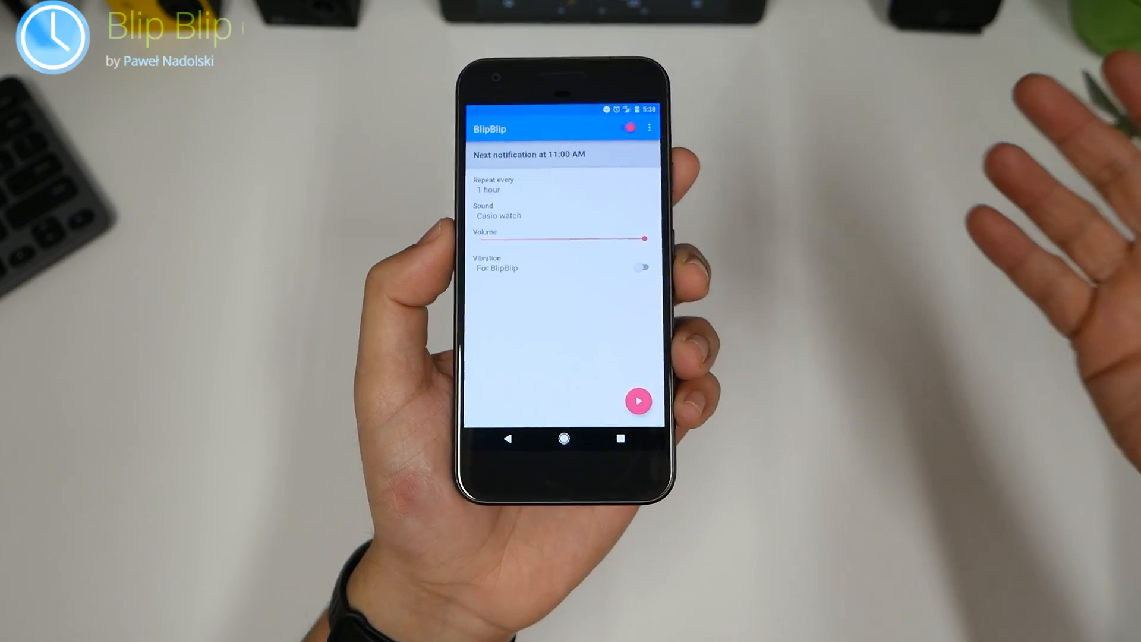
- Start Blip Blip's hourly Casio watch chime, next notification at 11:00 AM
{"action": "left_click", "coordinate": [498, 215]}
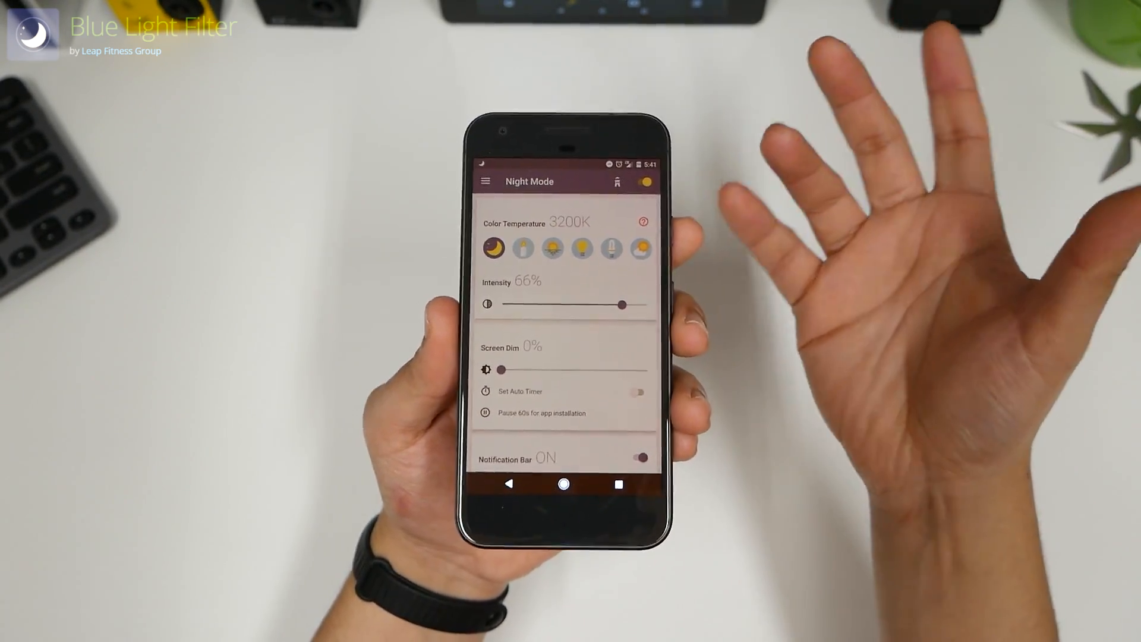
- Drag the Night Mode intensity slider from 66% down to 25% at 3200K
{"action": "left_click_drag", "start_coordinate": [500, 370], "coordinate": [574, 324]}
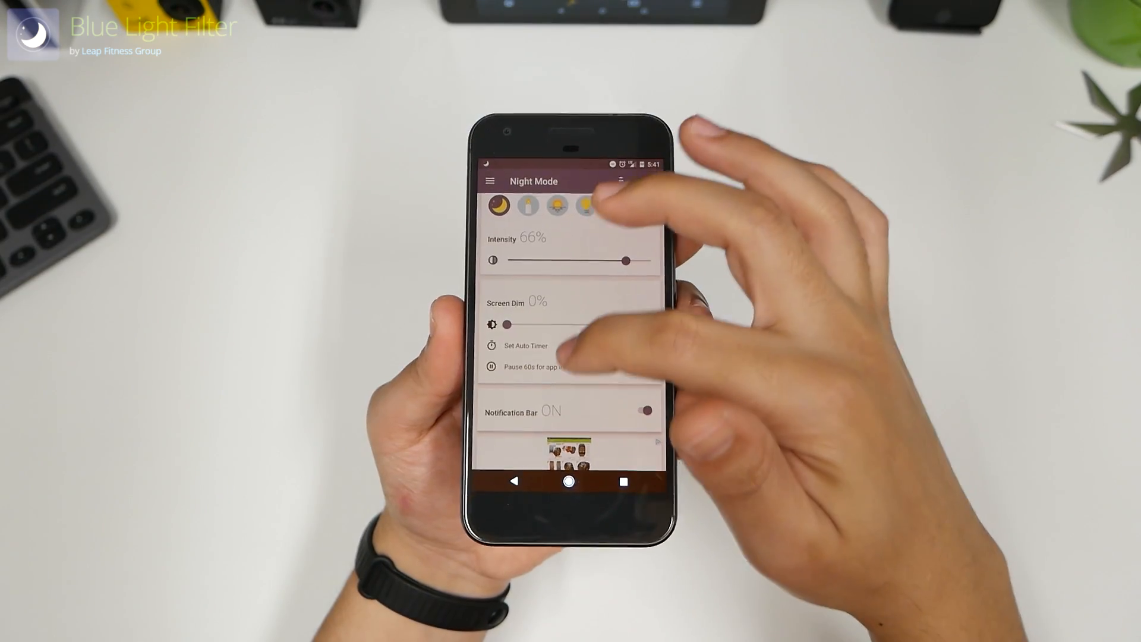
{"action": "scroll", "scroll_direction": "down", "scroll_amount": 3}
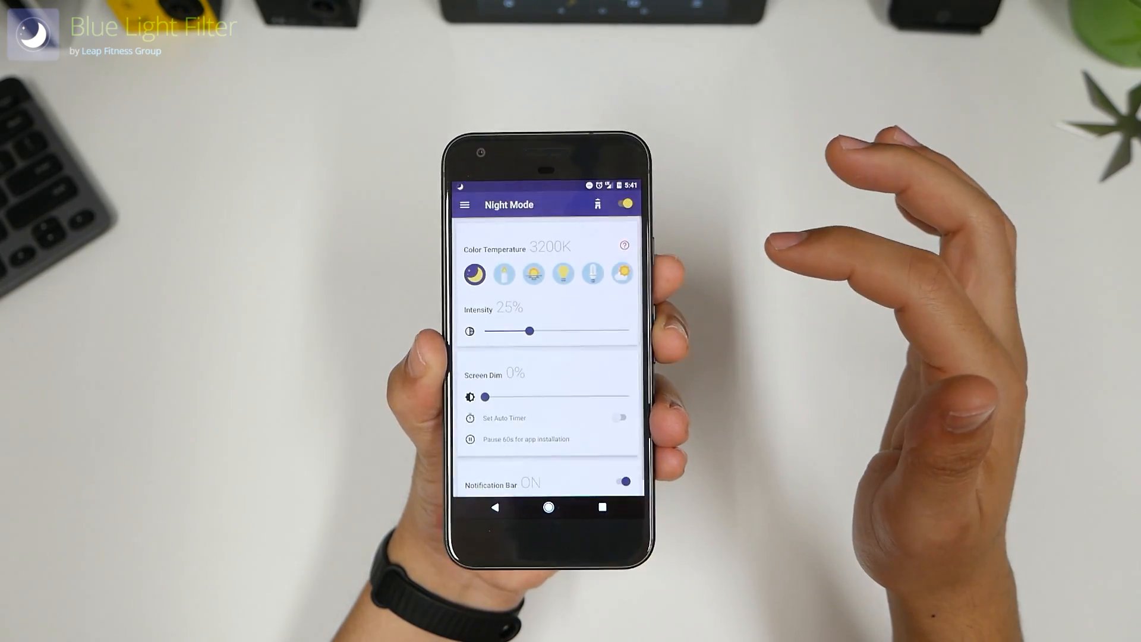
{"action": "left_click", "coordinate": [540, 261]}
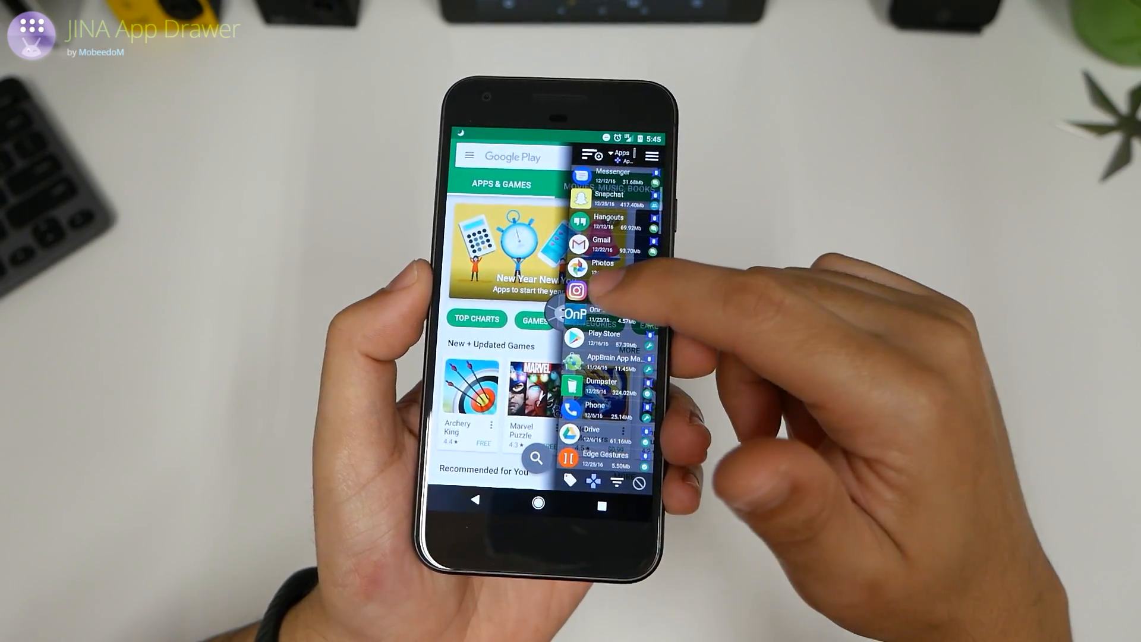
- Launch Settings from the JINA sidebar and view Wi-Fi and Bluetooth turned off
{"action": "left_click", "coordinate": [577, 290]}
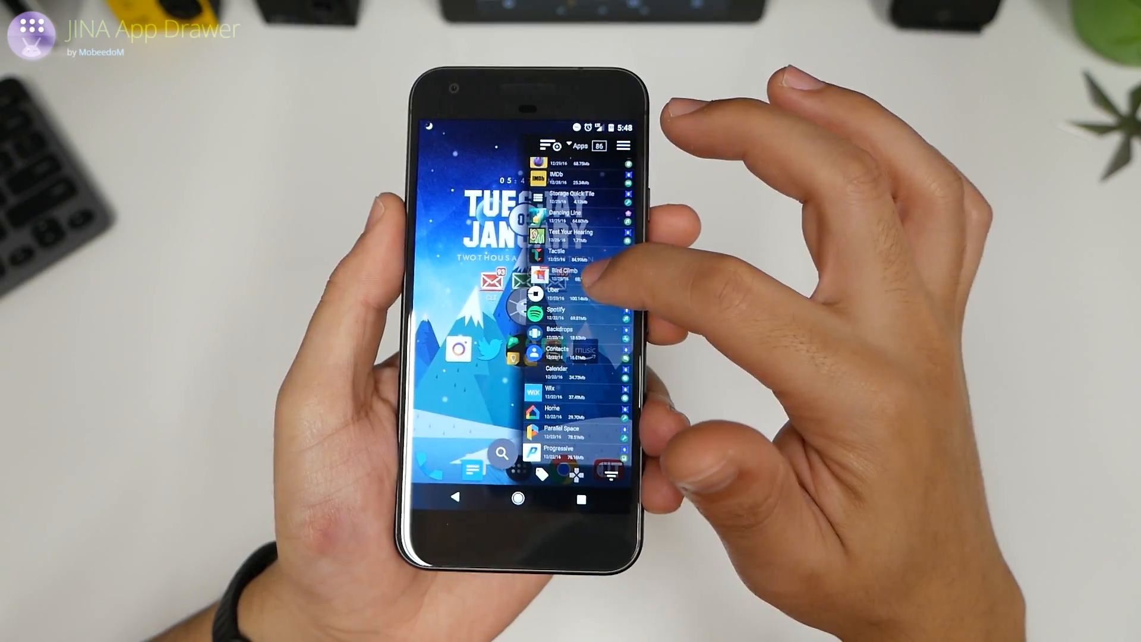
{"action": "left_click", "coordinate": [566, 274]}
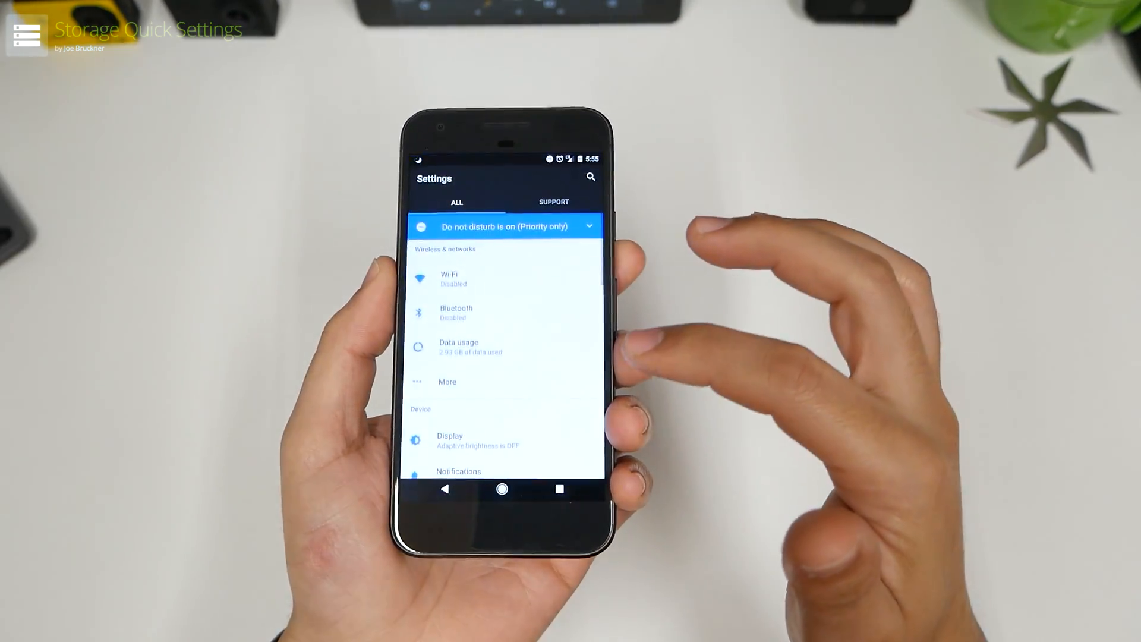
{"action": "scroll", "scroll_direction": "down", "scroll_amount": 3}
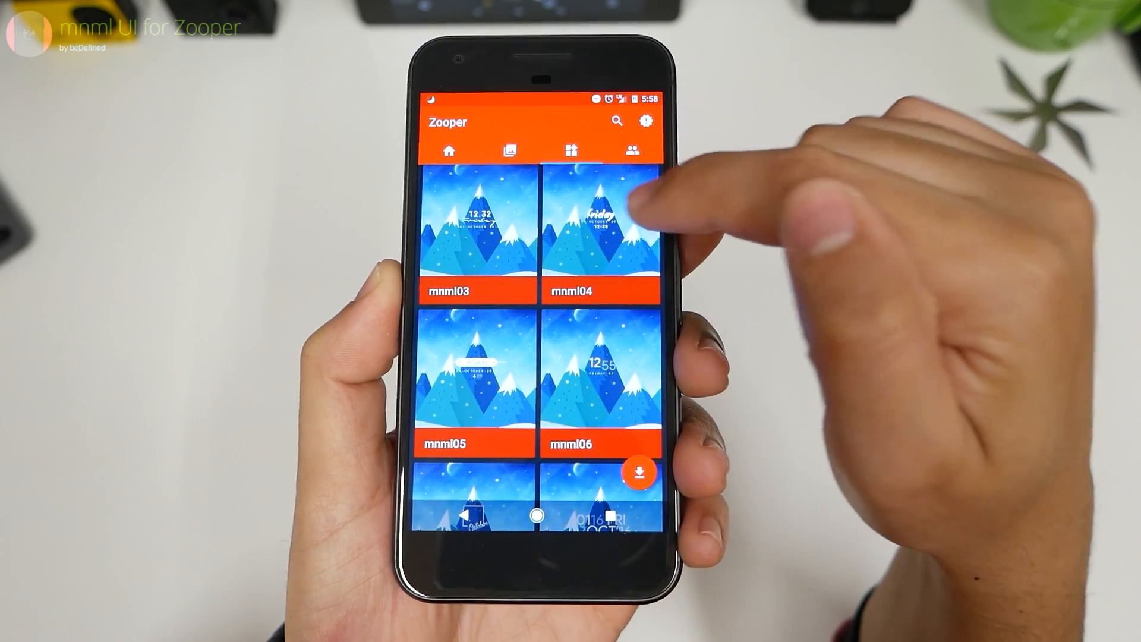
- Scroll the mnml widget gallery from mnml03 down to mnml10
{"action": "scroll", "scroll_direction": "down", "scroll_amount": 3}
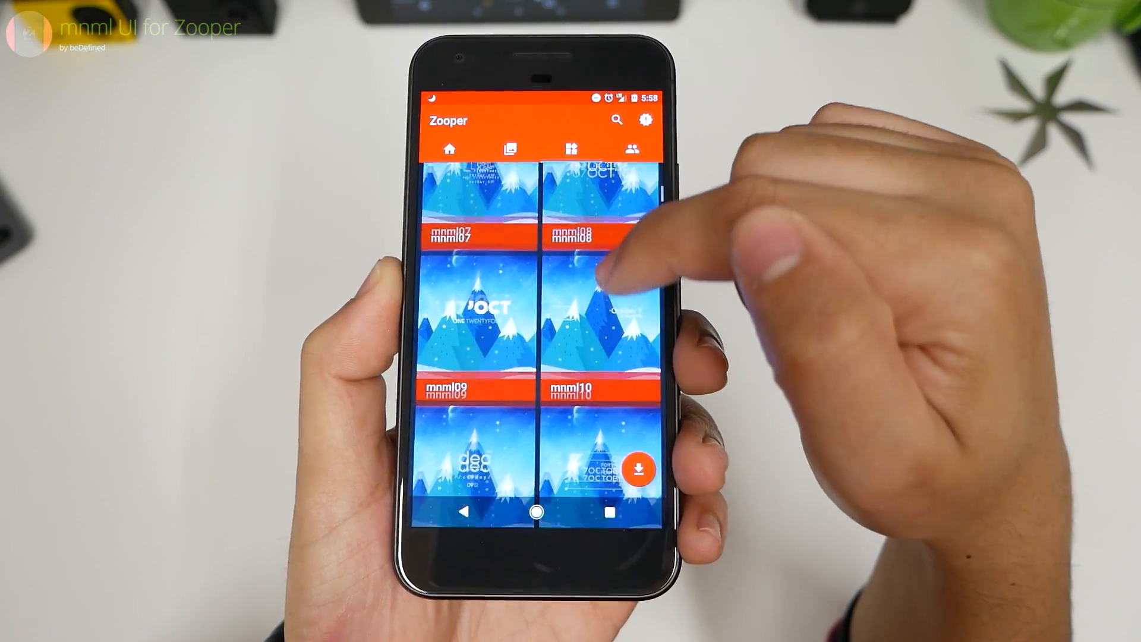
{"action": "scroll", "scroll_direction": "down", "scroll_amount": 3}
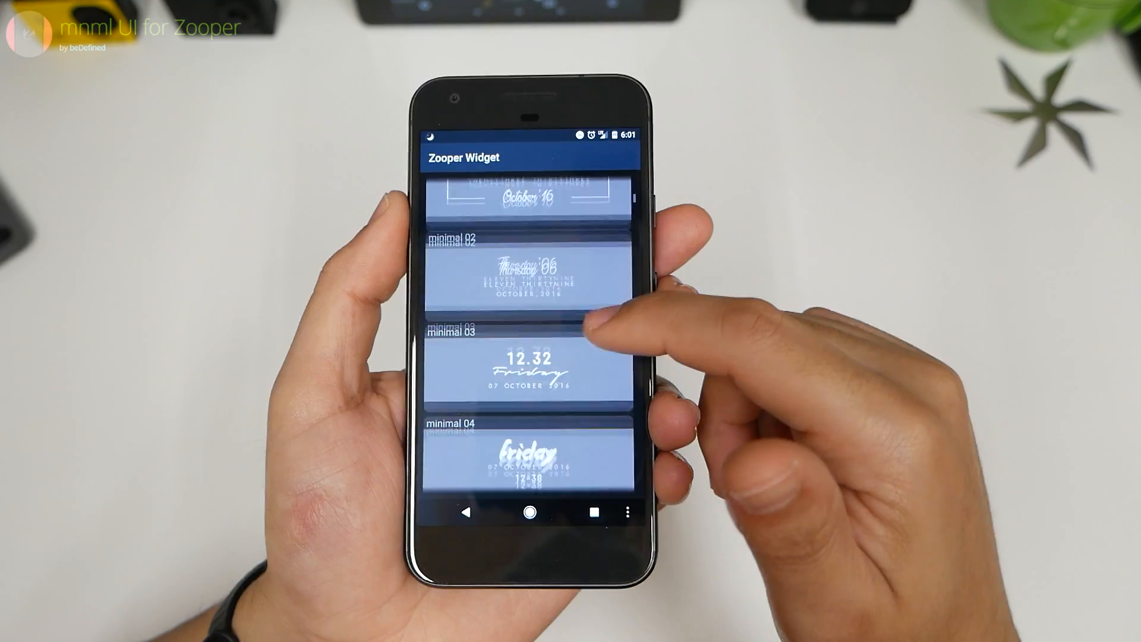
- Scroll Zooper's minimal widget templates and view the JAN TUE date widget on the home screen
{"action": "scroll", "scroll_direction": "down", "scroll_amount": 3}
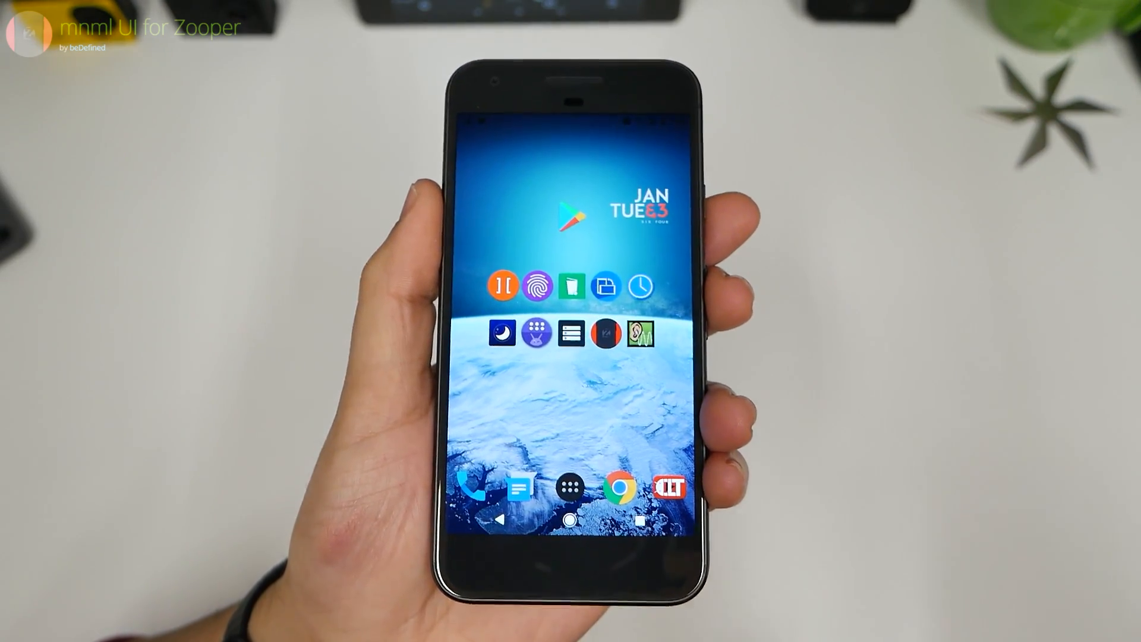
{"action": "left_click", "coordinate": [643, 333]}
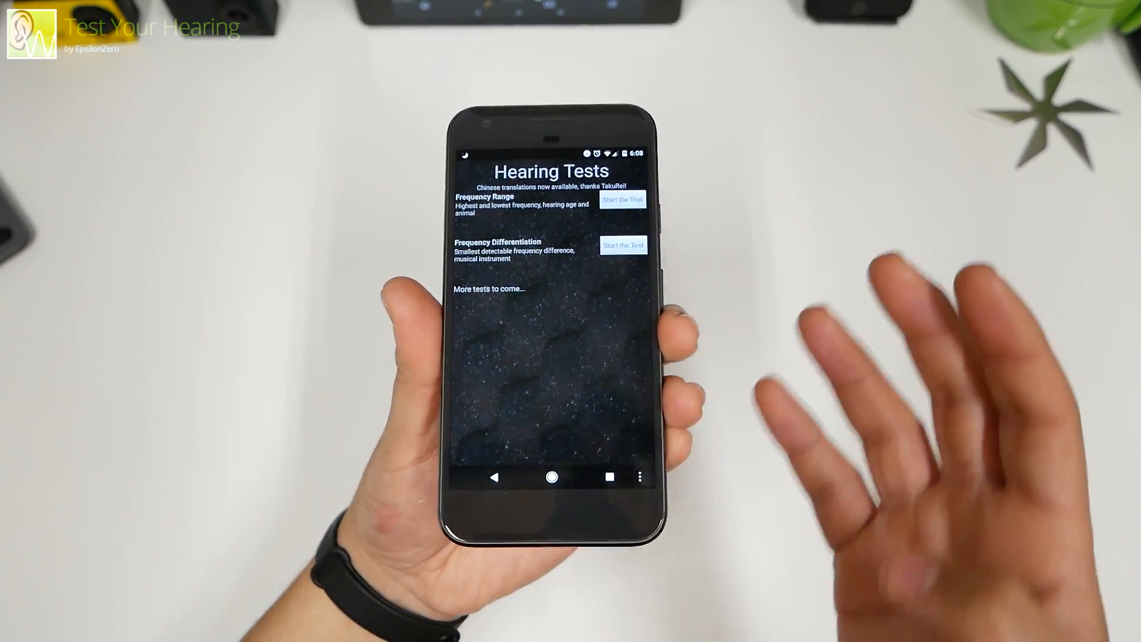
- Start the Frequency Range test, beginning at Test Tone 1/25
{"action": "left_click", "coordinate": [640, 201]}
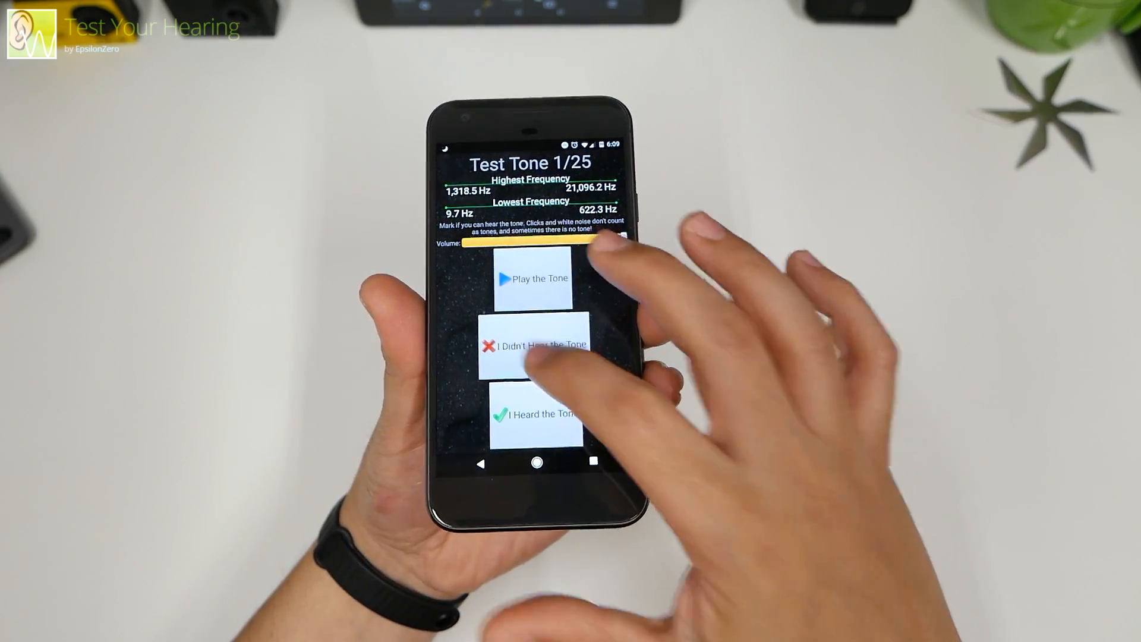
- Answer the test tones and dismiss the exit prompt to show range 15Hz–18,053.3Hz, age 22–24
{"action": "left_click", "coordinate": [539, 346]}
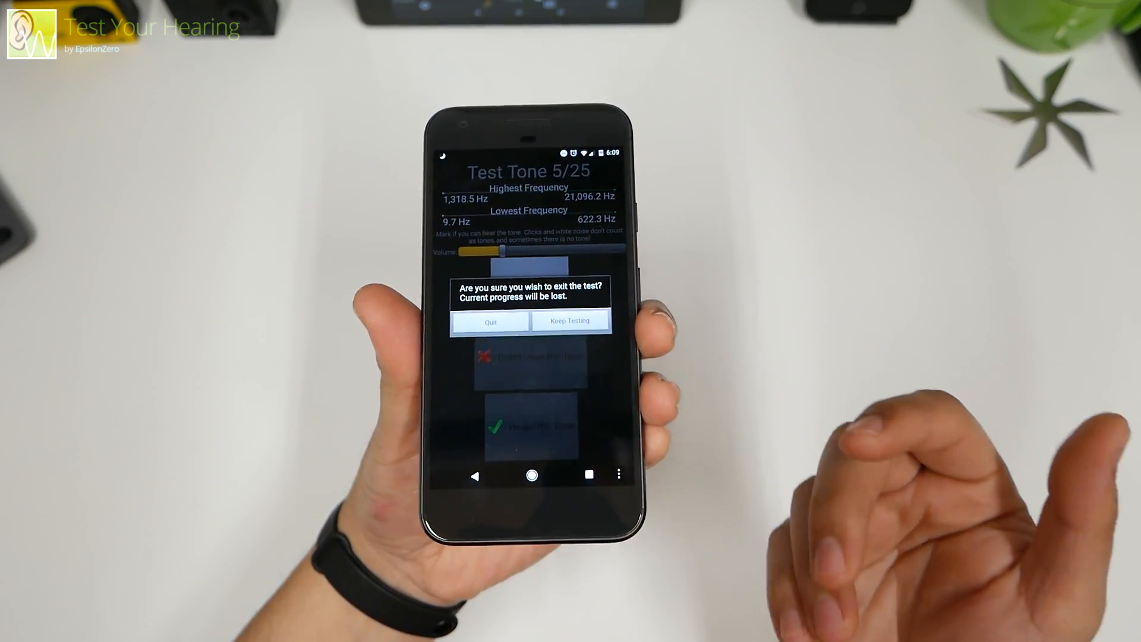
{"action": "left_click", "coordinate": [491, 321]}
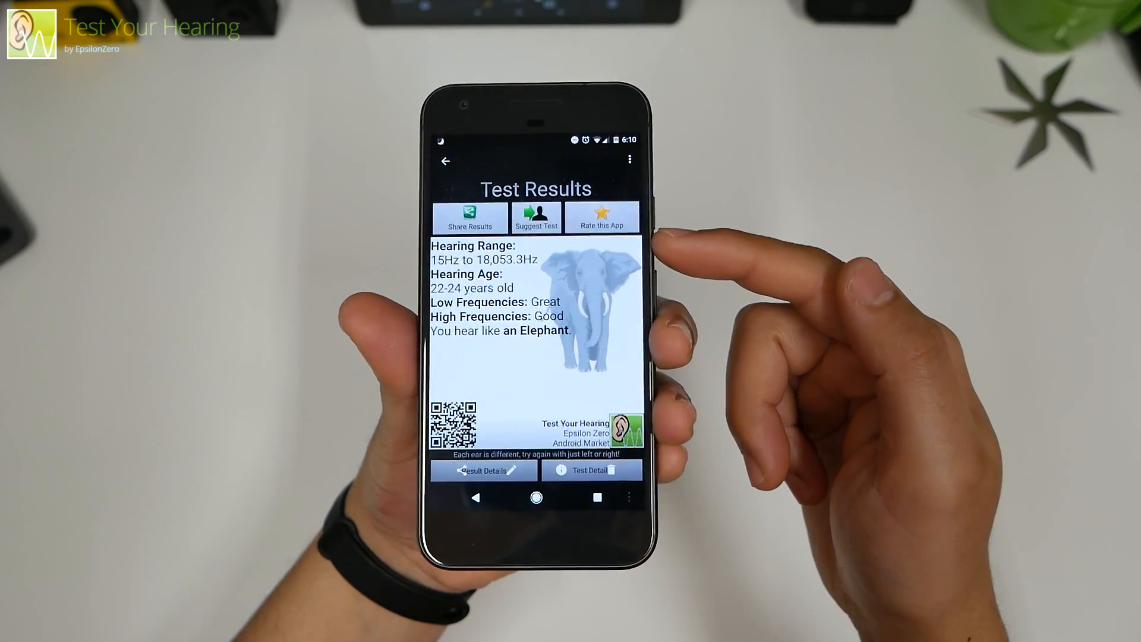